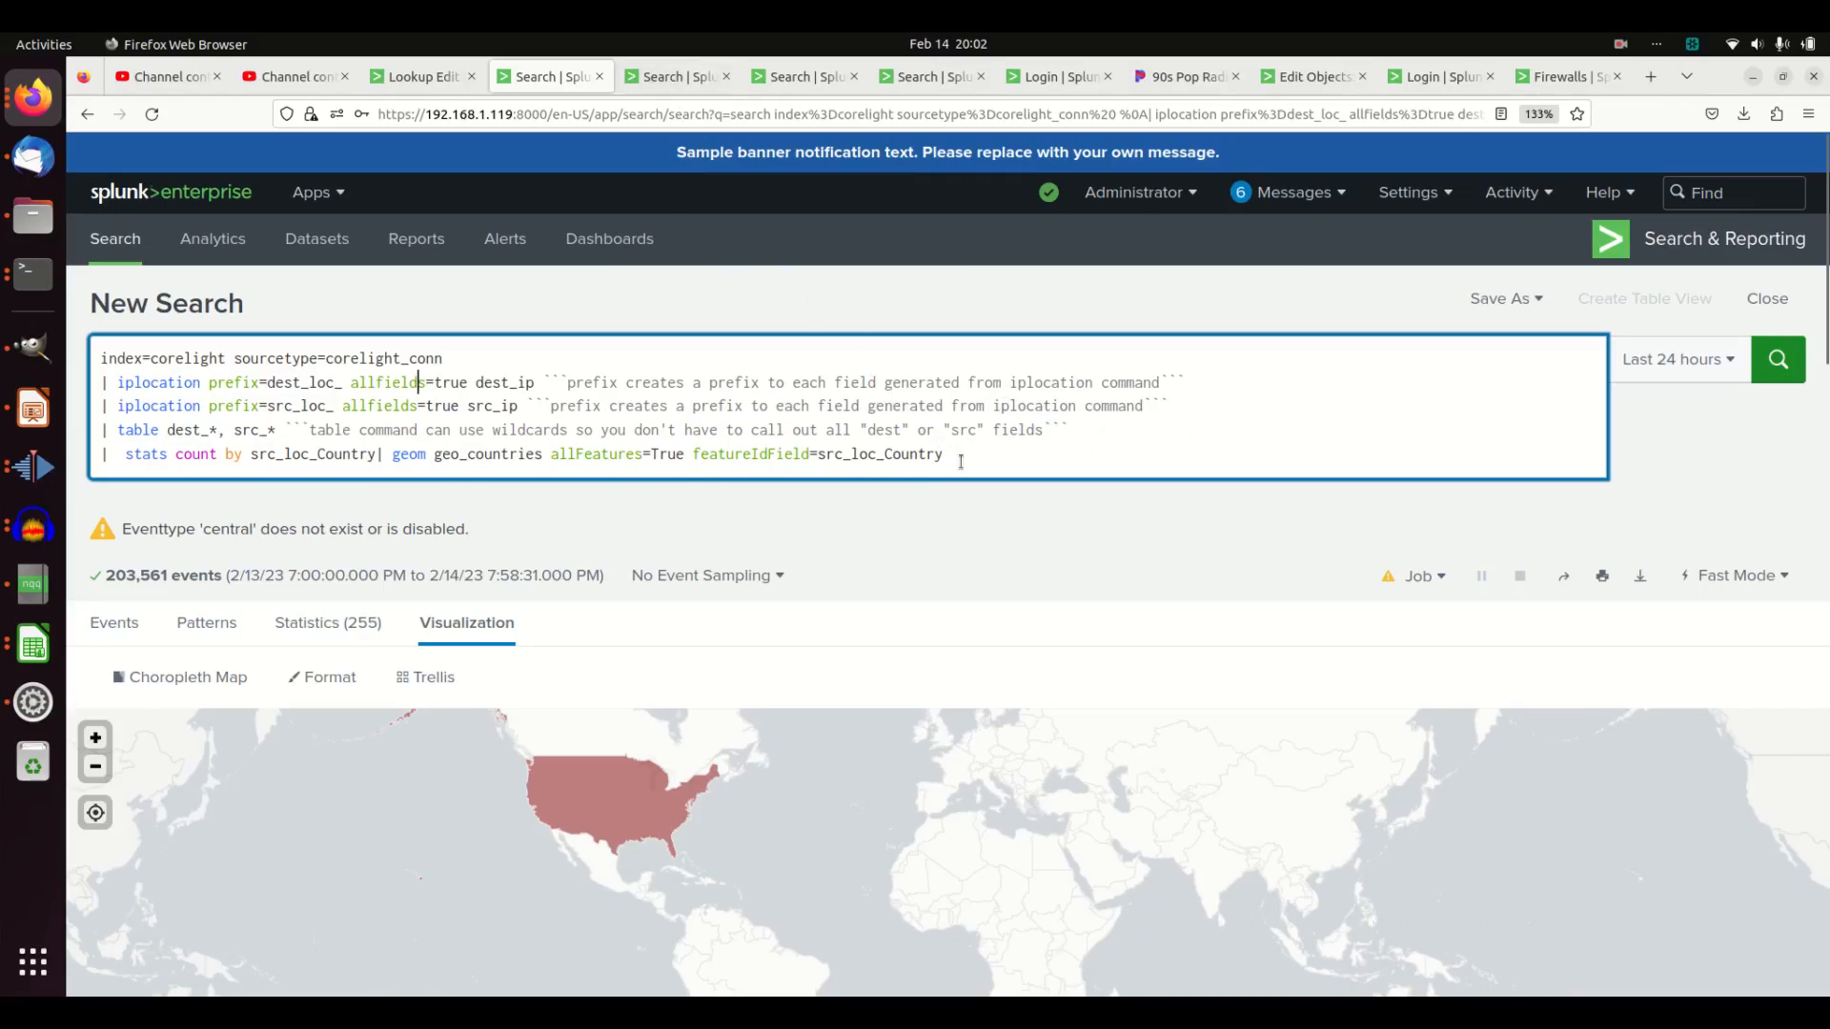
Delete the dest_ip iplocation line and the table dest_*, src_* line from the query.
left_click_drag(415, 406, 942, 454)
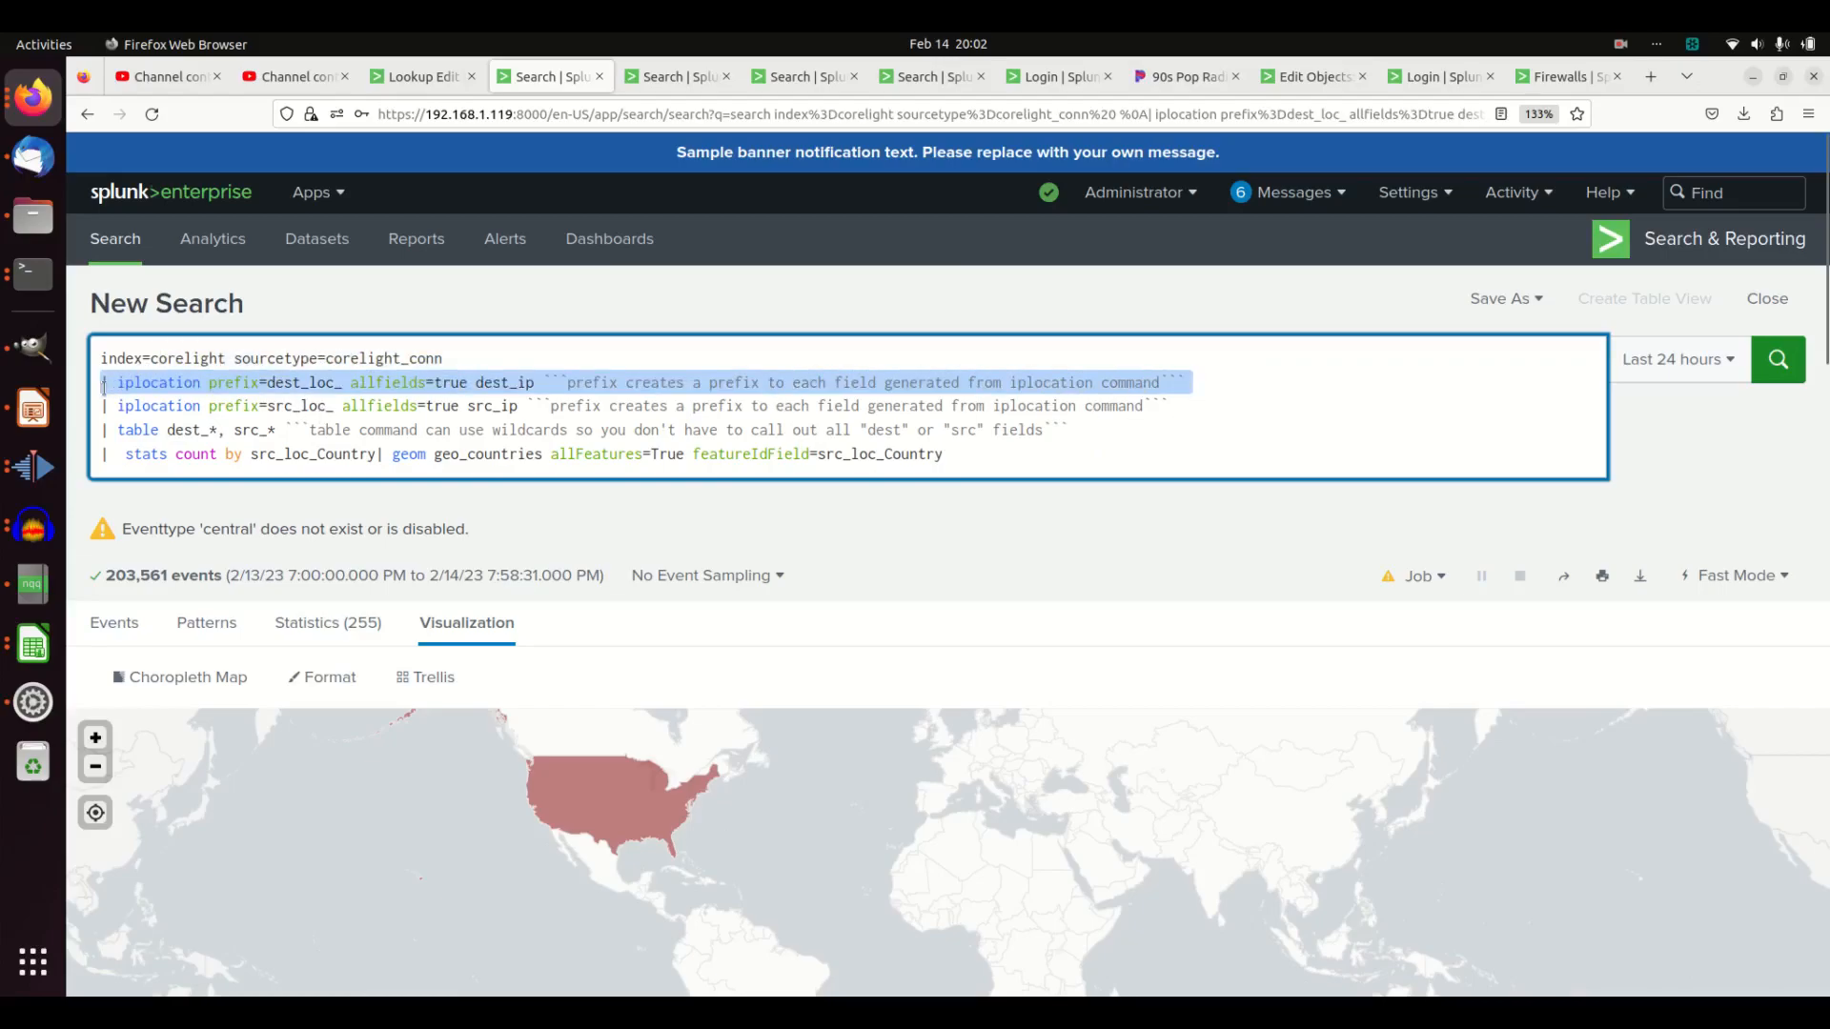
key("Delete")
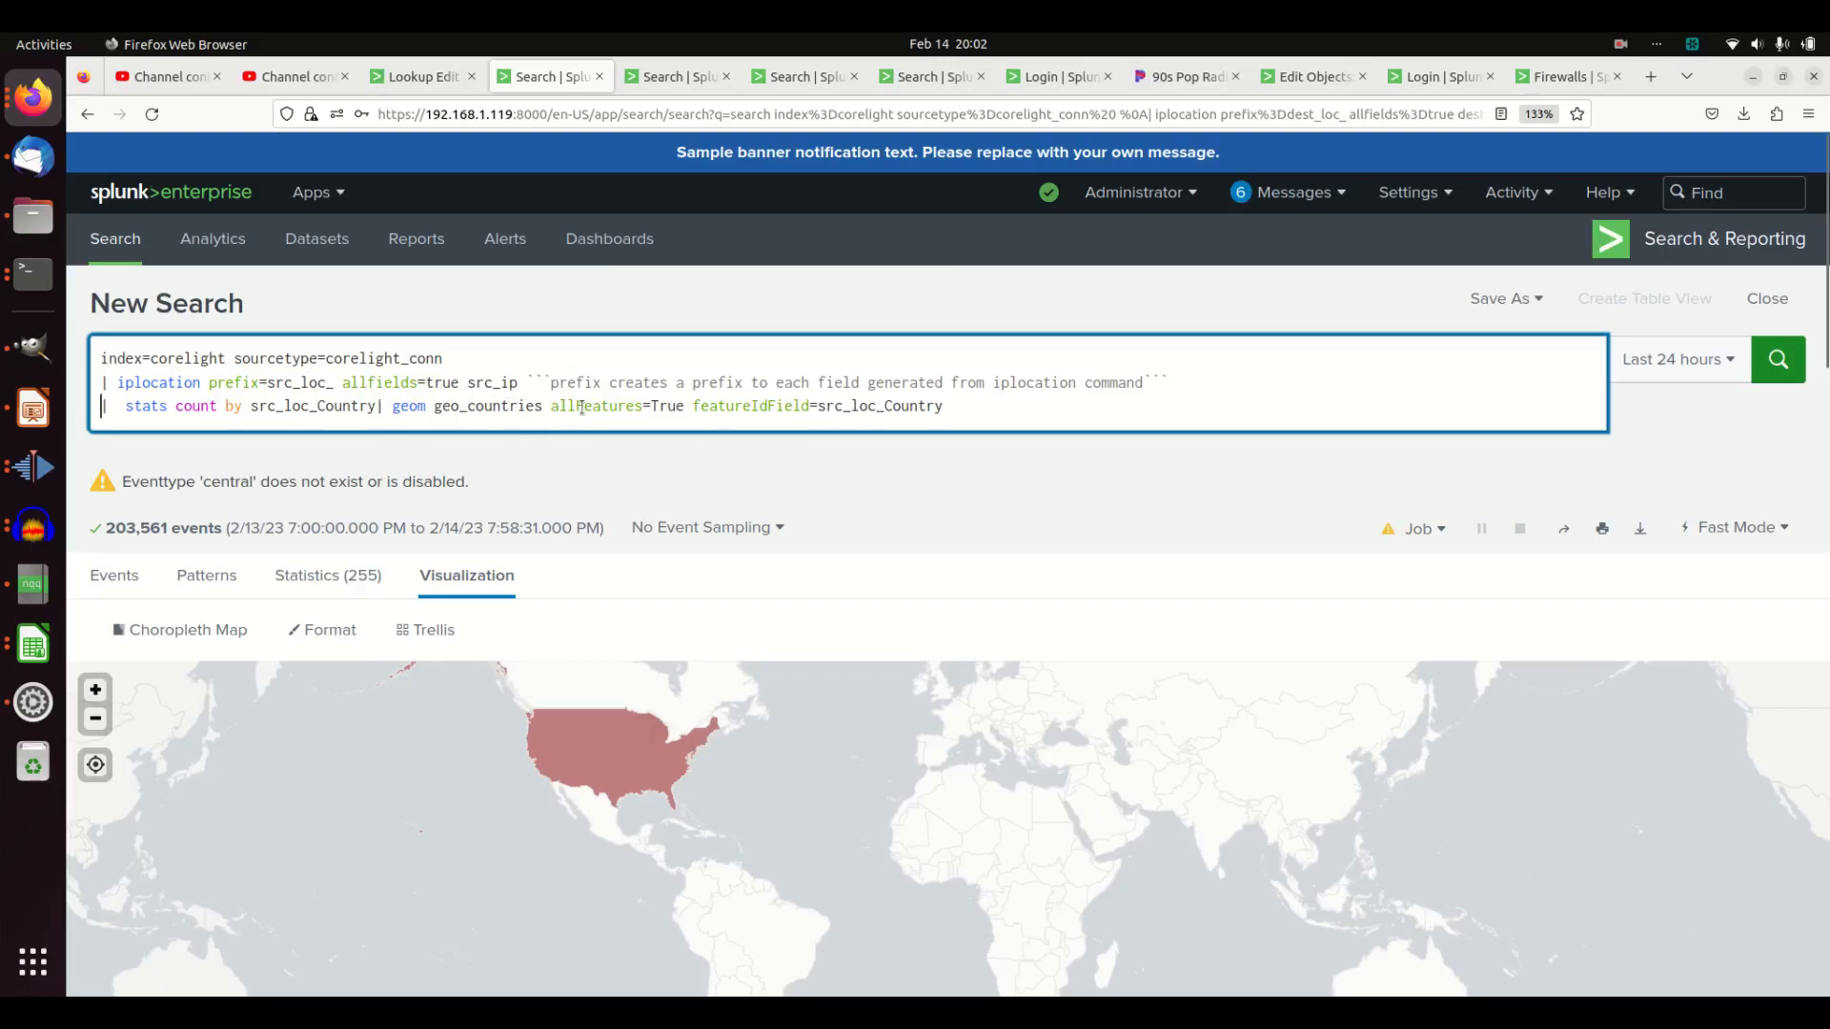
Select src_loc_Country in the query and scroll down to the map legend and country count table.
double_click(879, 406)
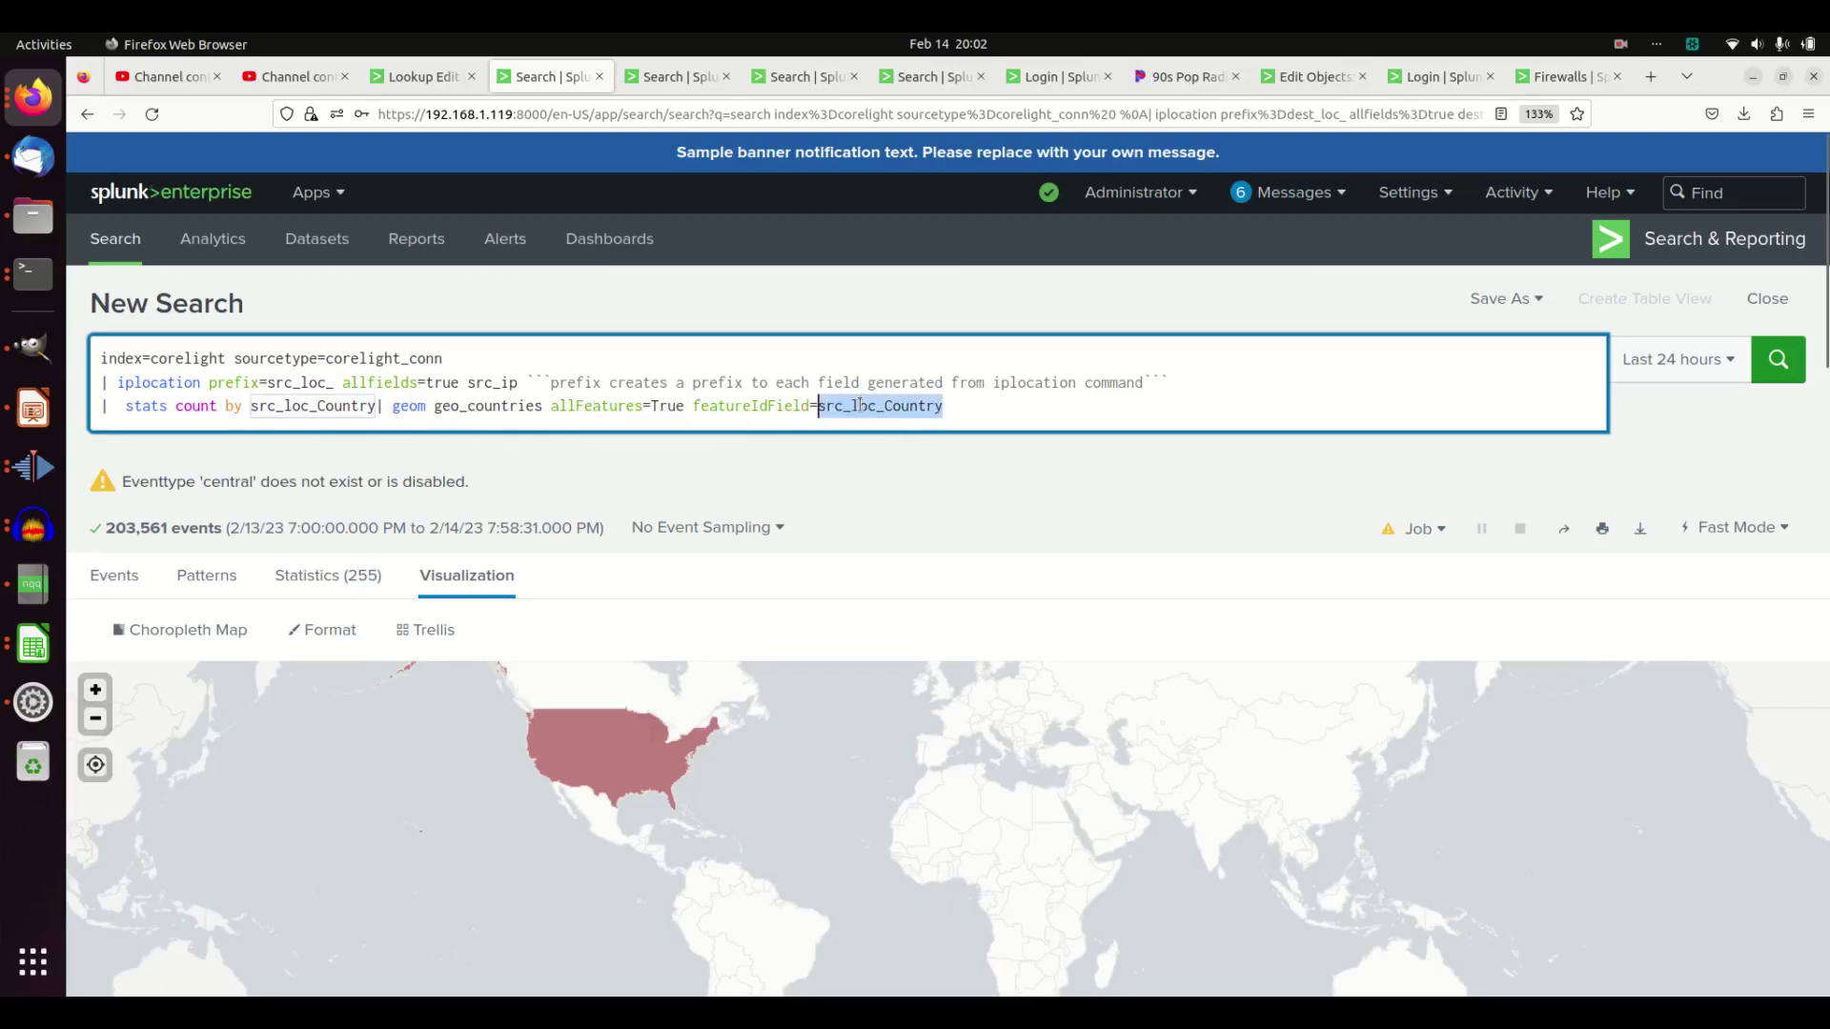
left_click(881, 406)
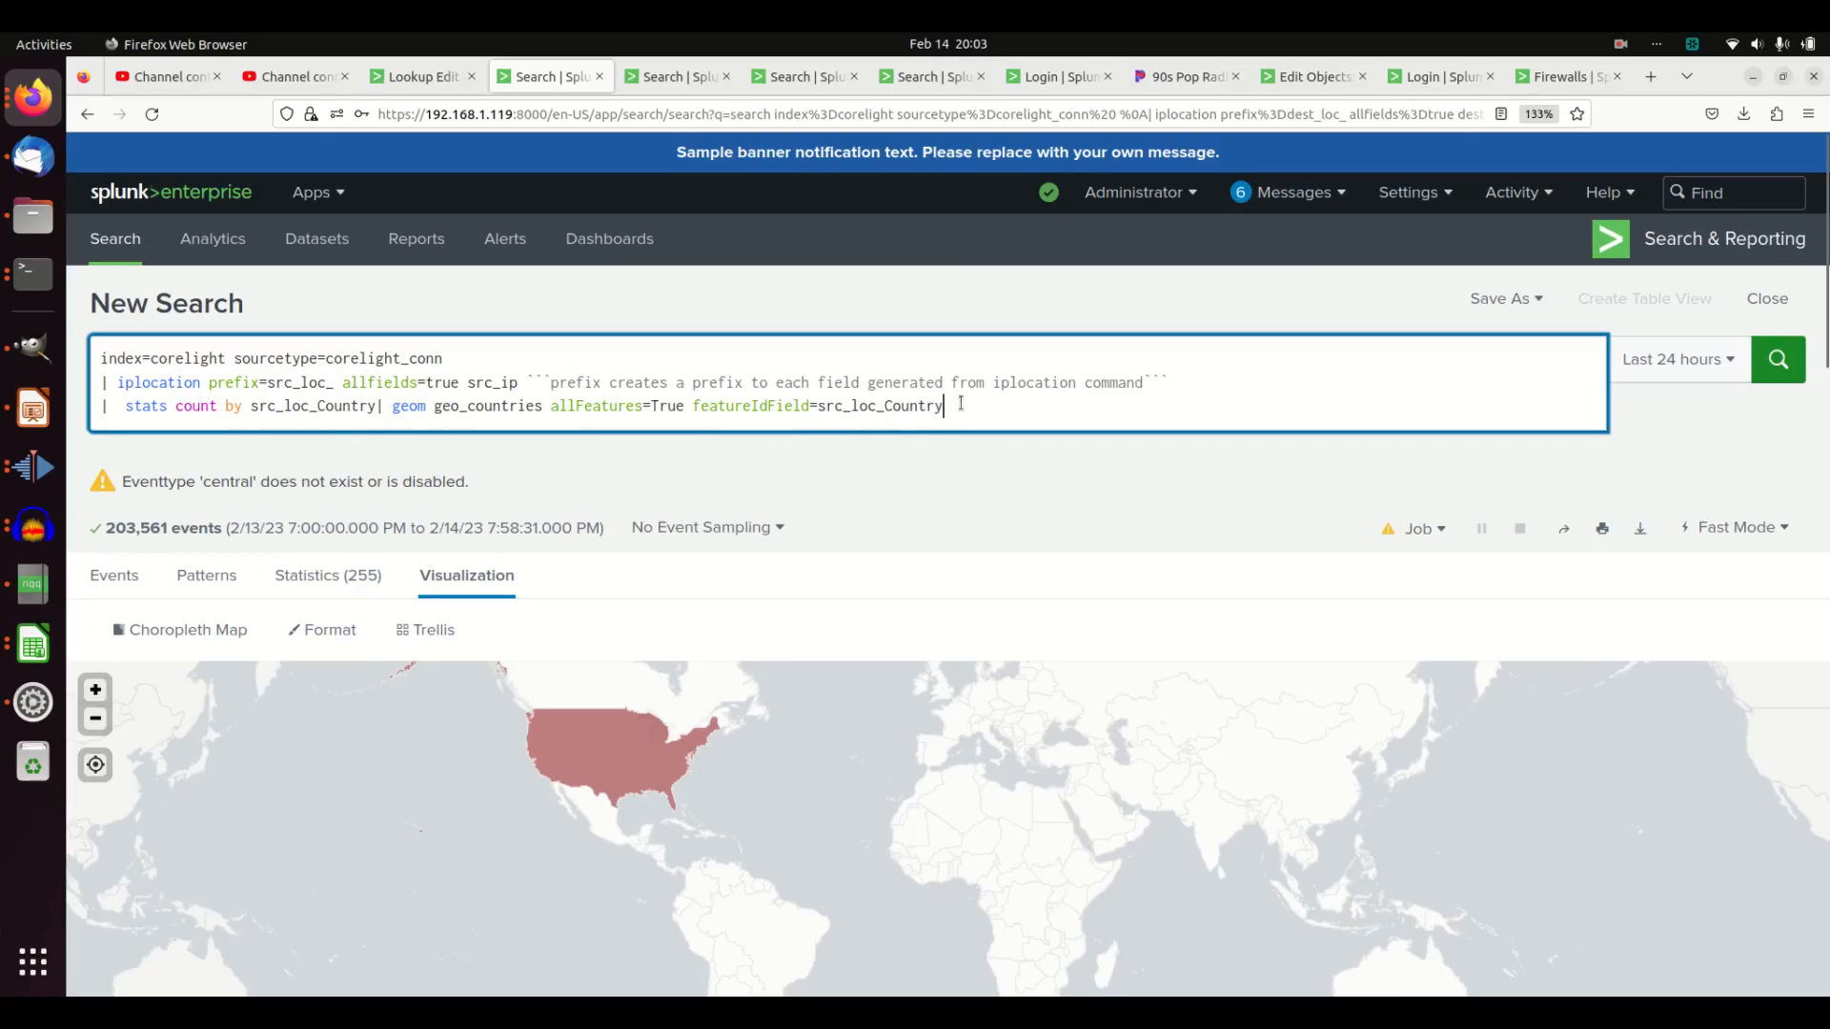
scroll("down", 3)
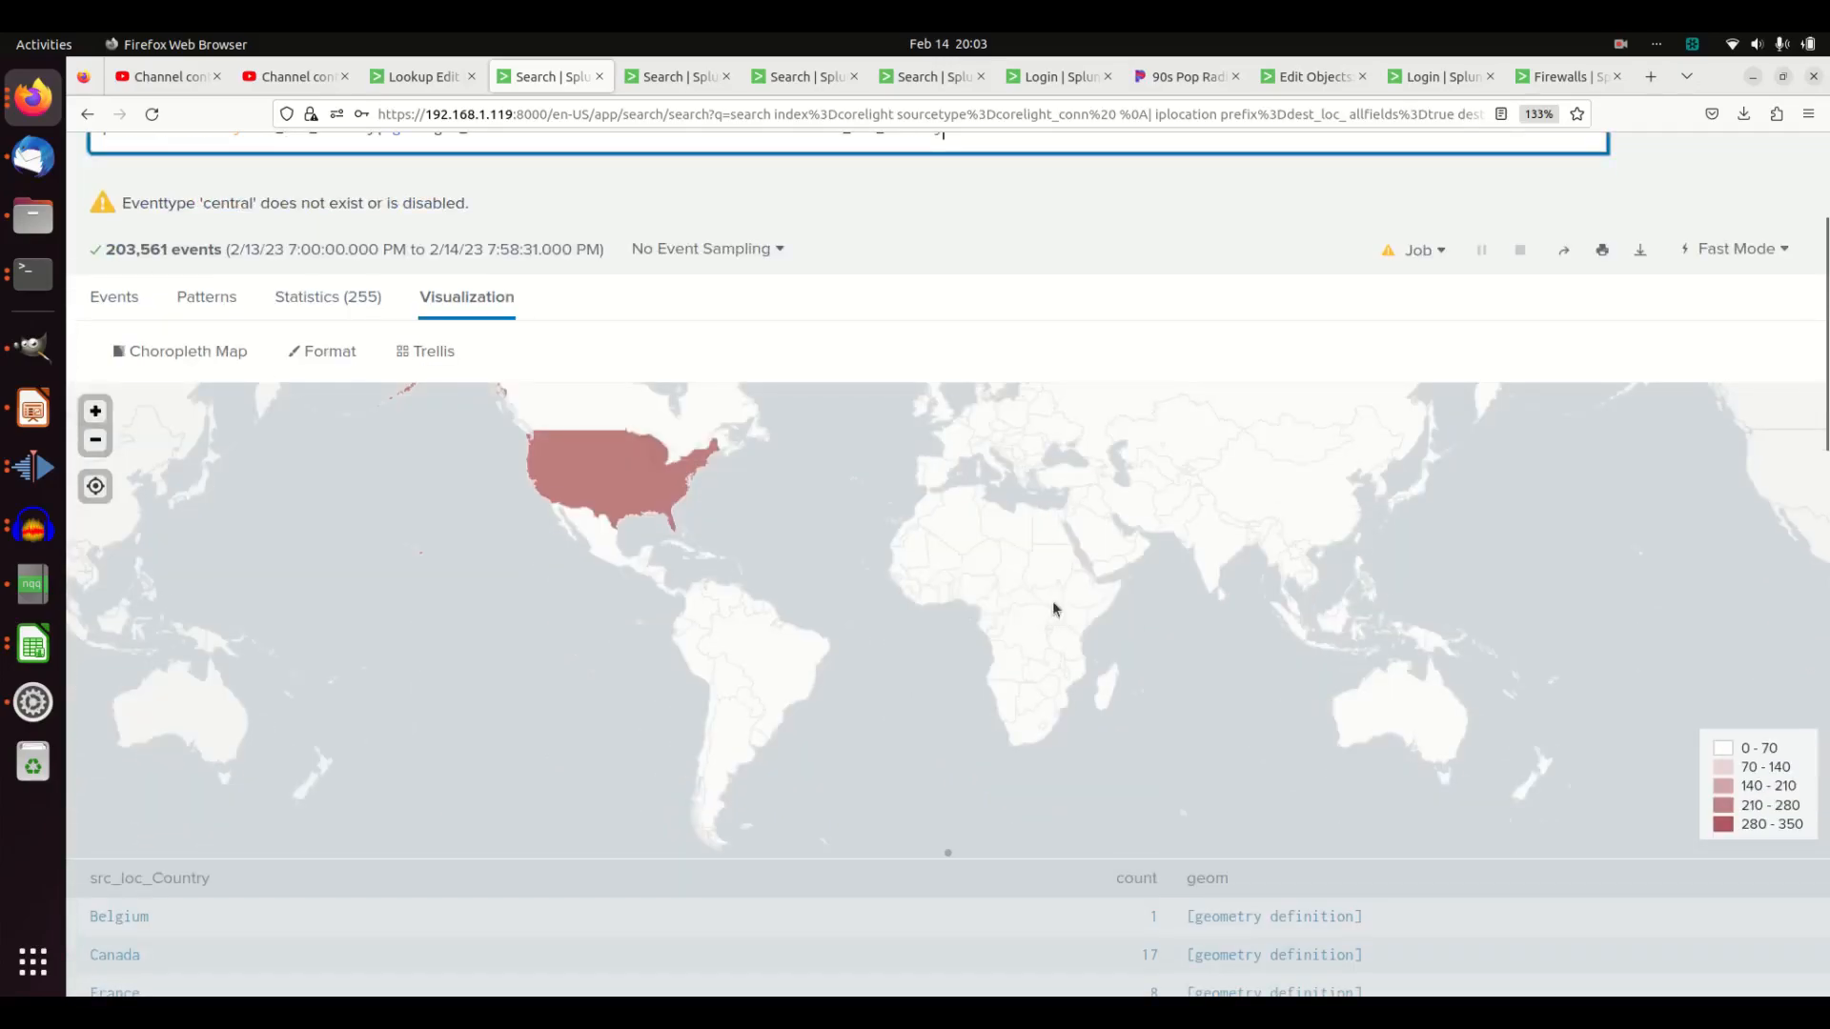
mouse_move(673, 495)
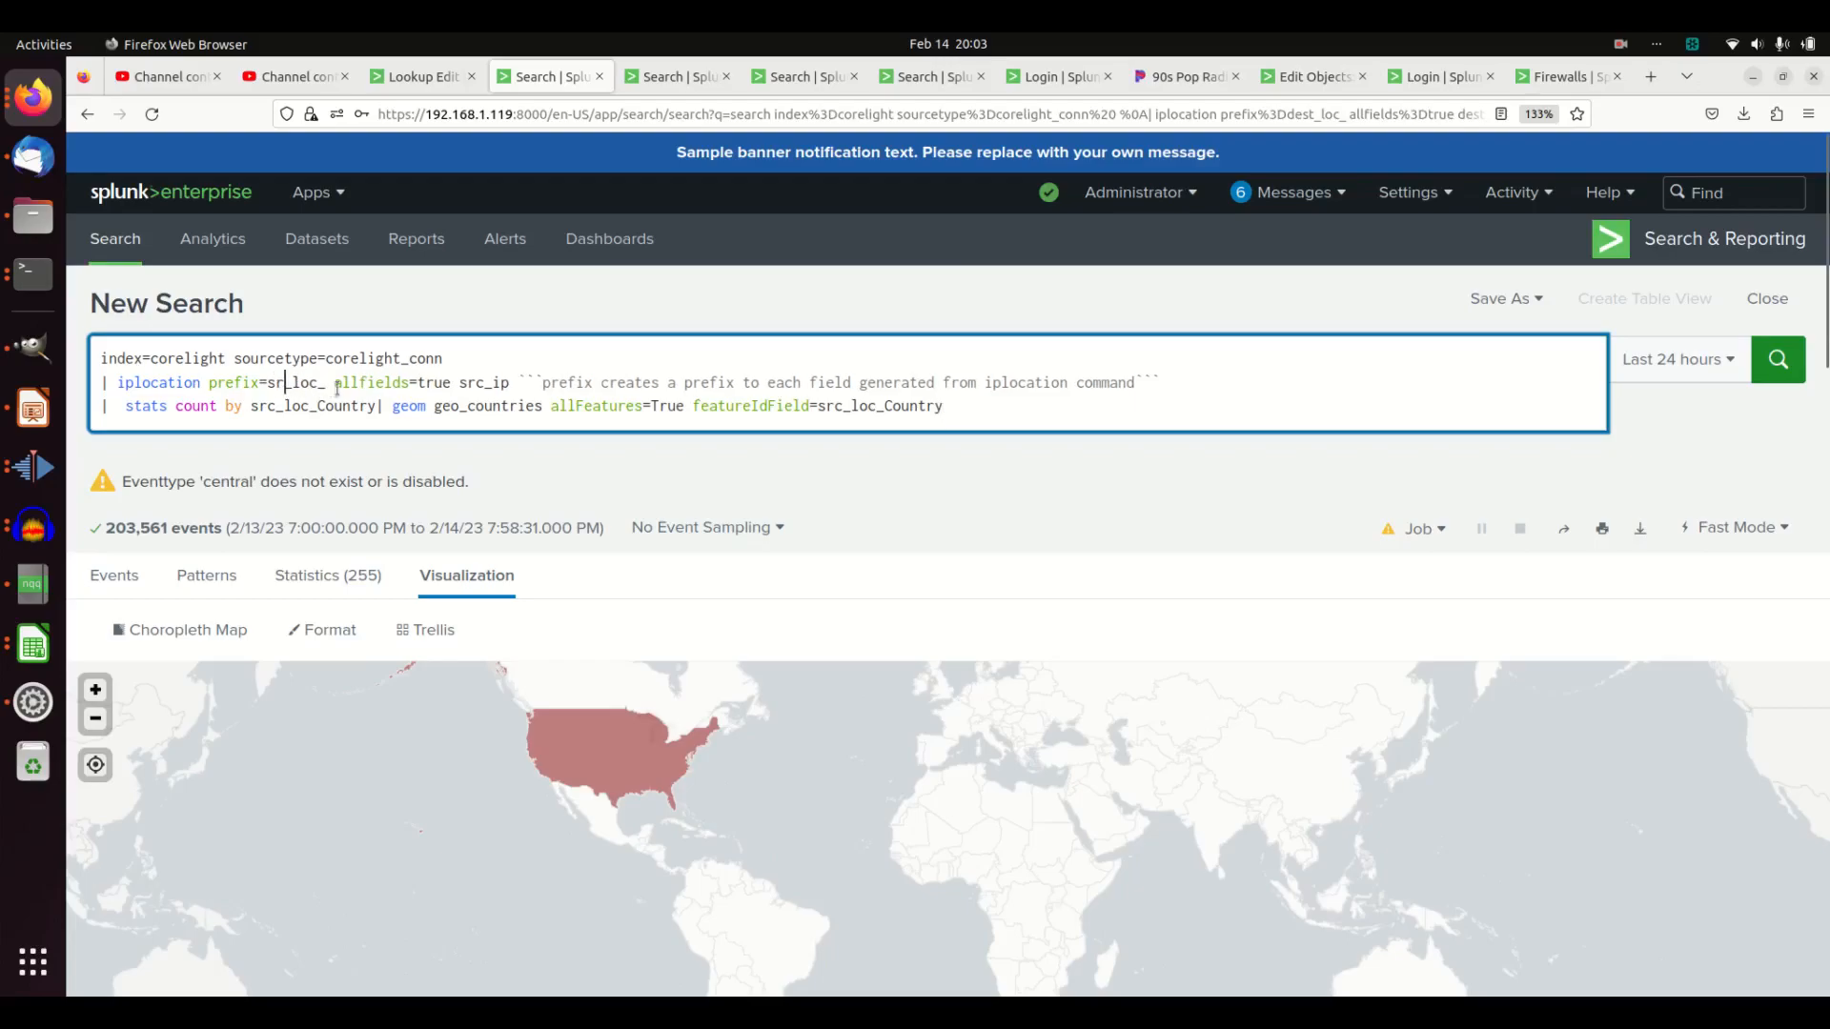
Switch the query from src_loc_ and src_ip to dest_loc_ and dest_ip, and rerun the search.
type("dest_loc_")
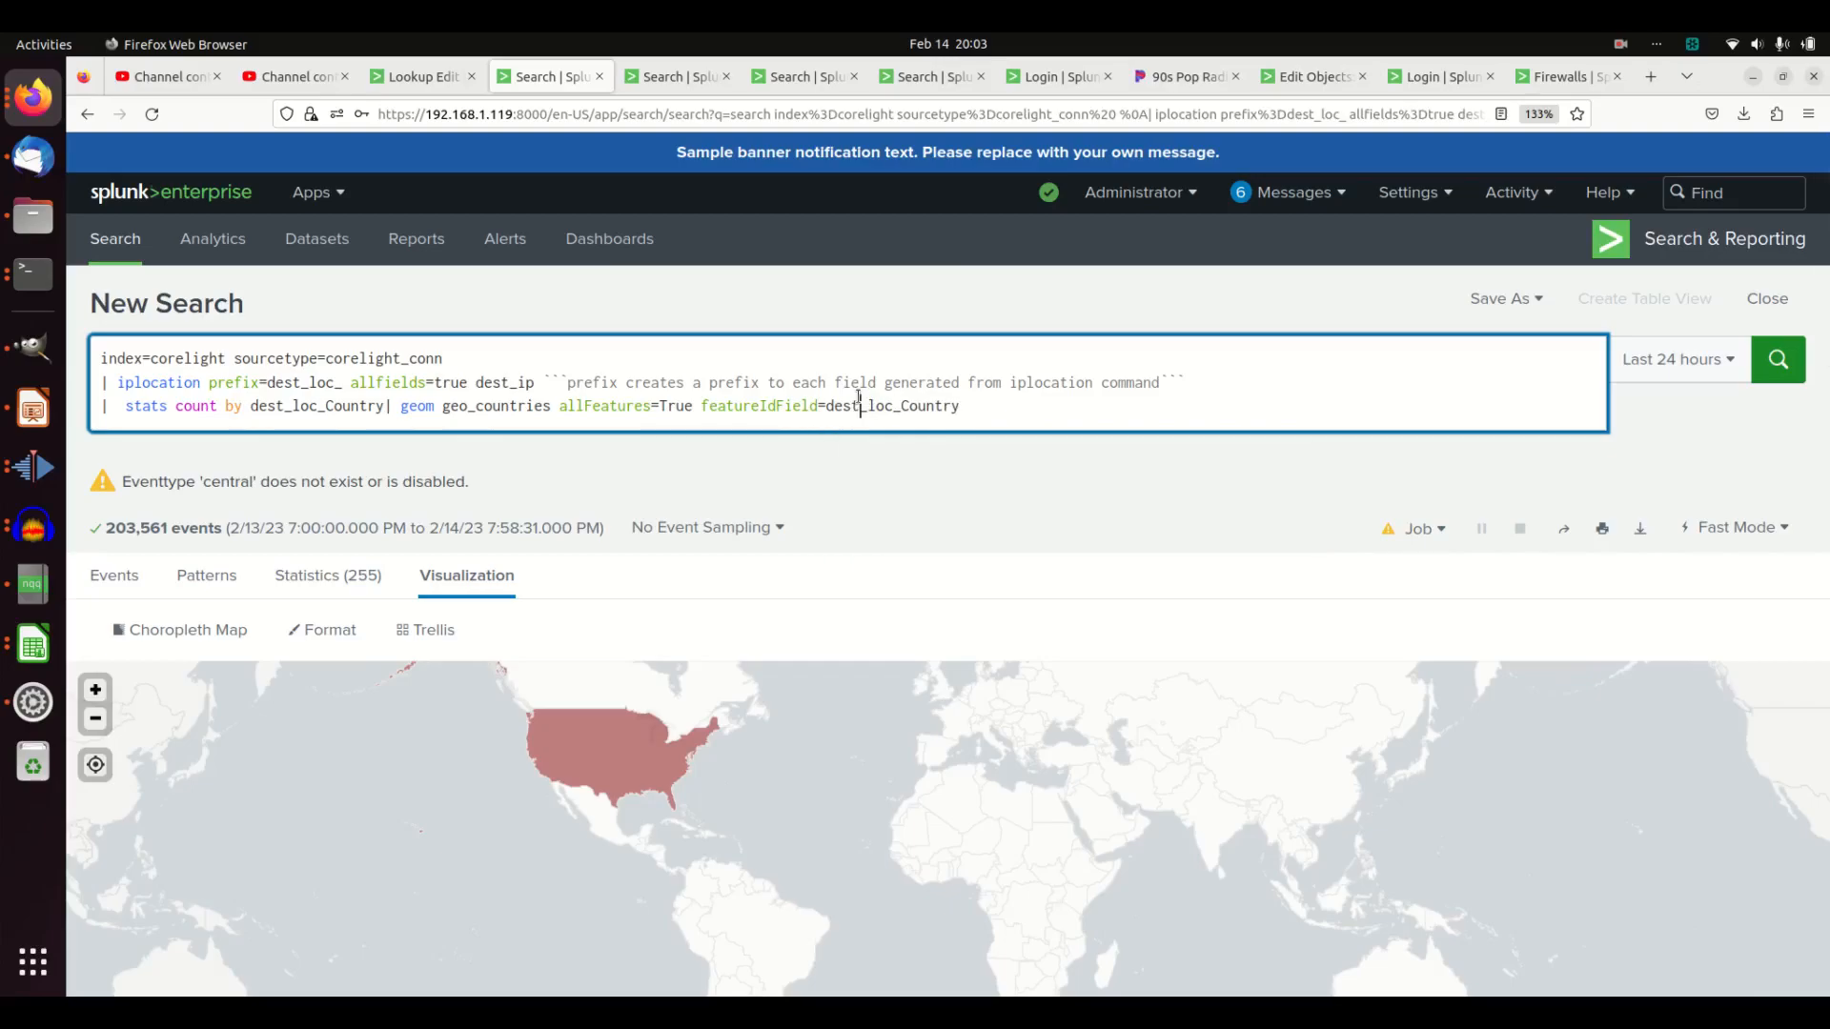
left_click(1778, 359)
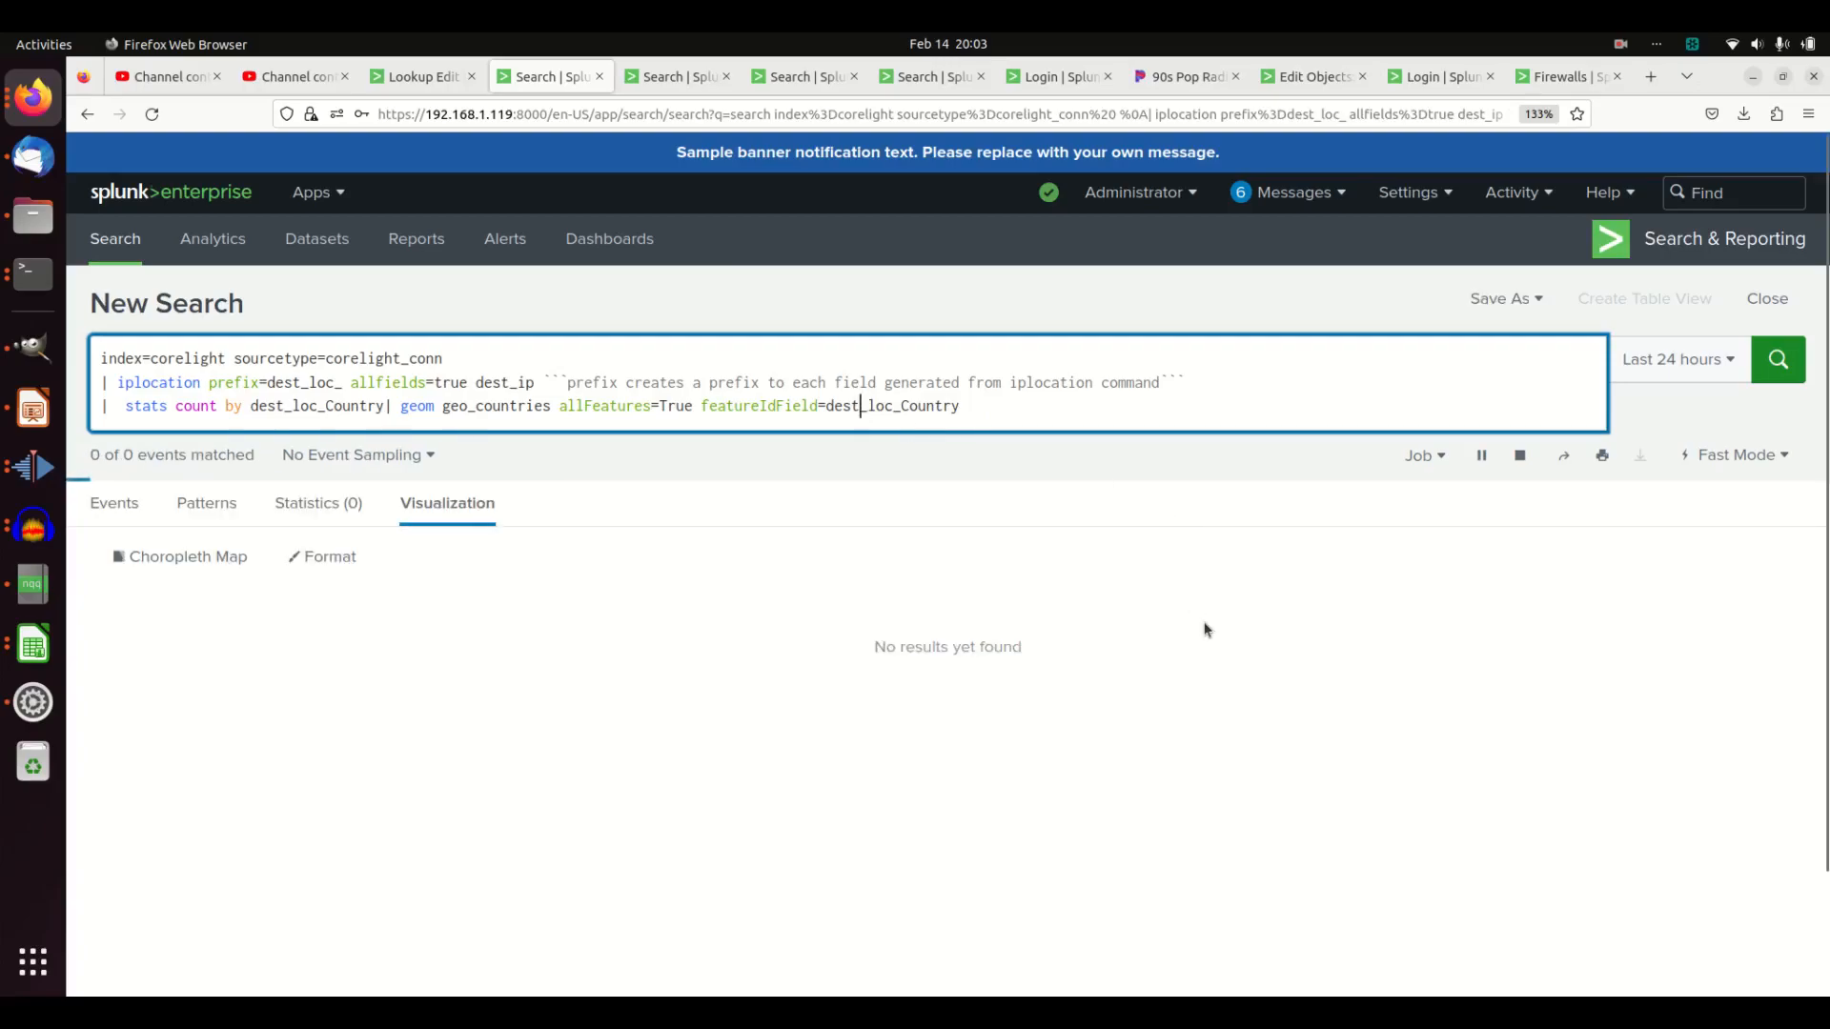
View the results as a Choropleth Map on the Visualization tab once rendering finishes.
left_click(1776, 359)
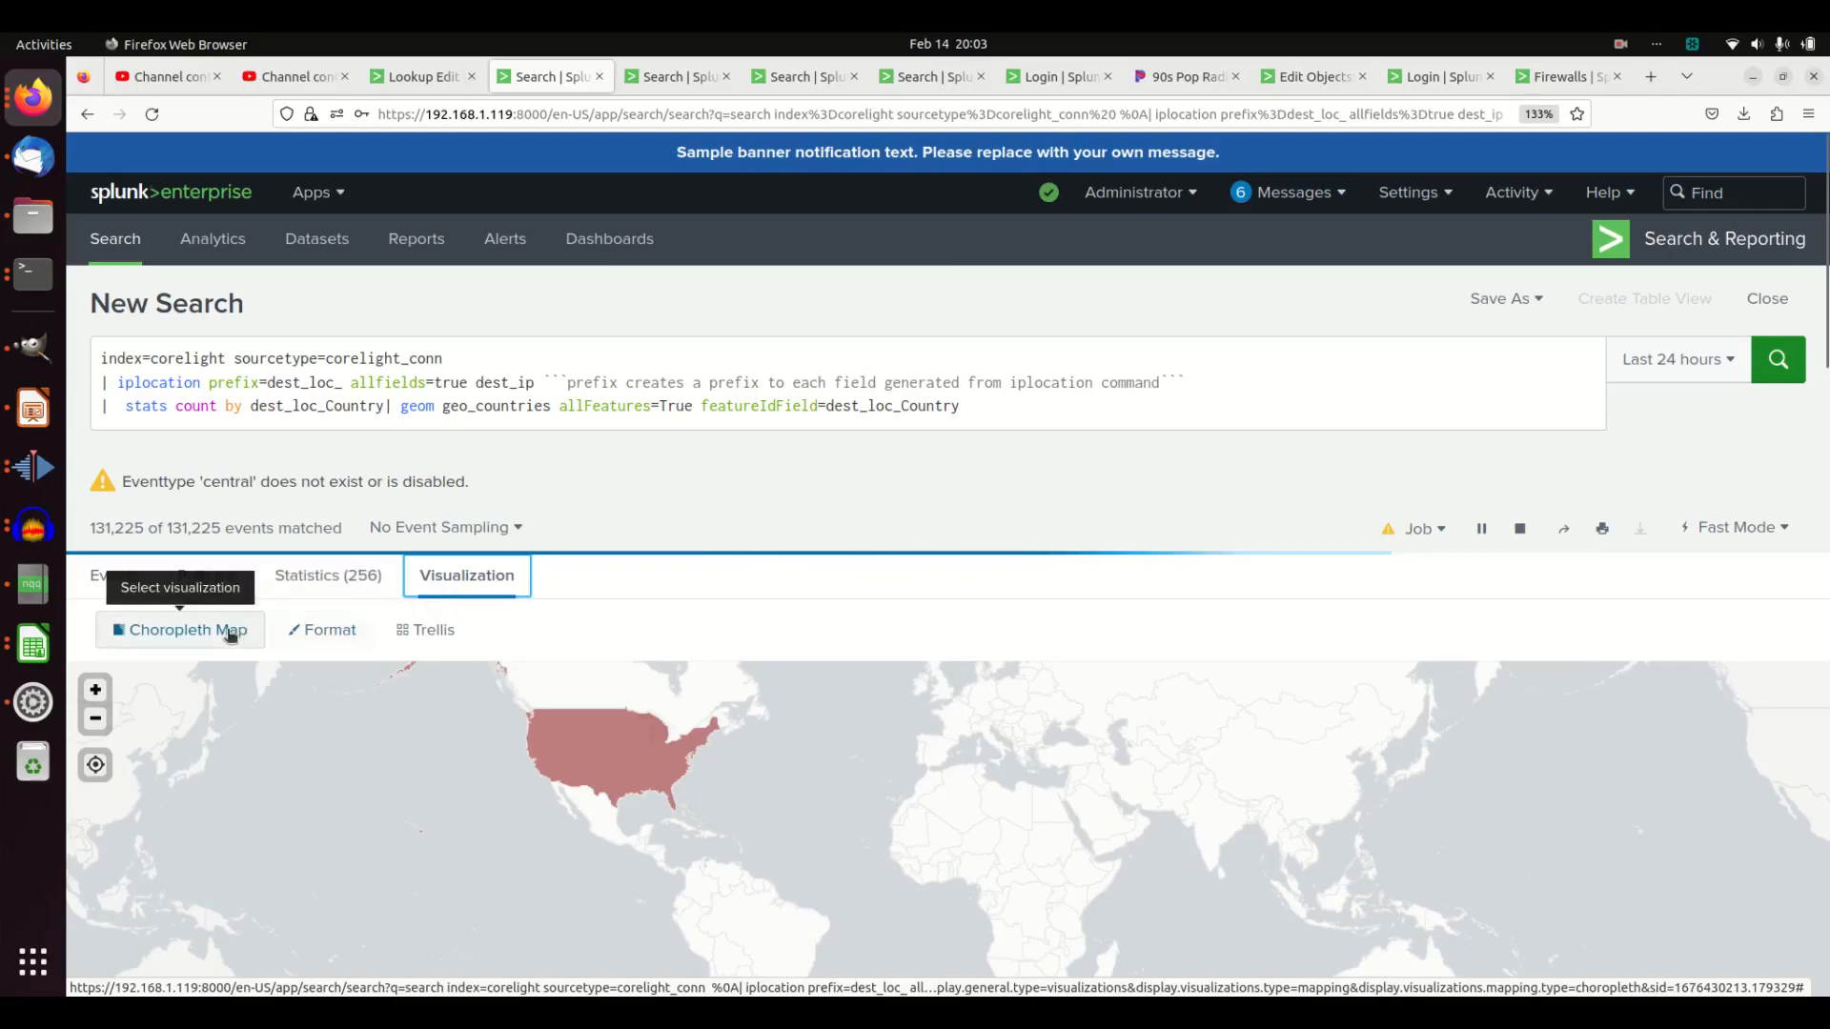
left_click(180, 630)
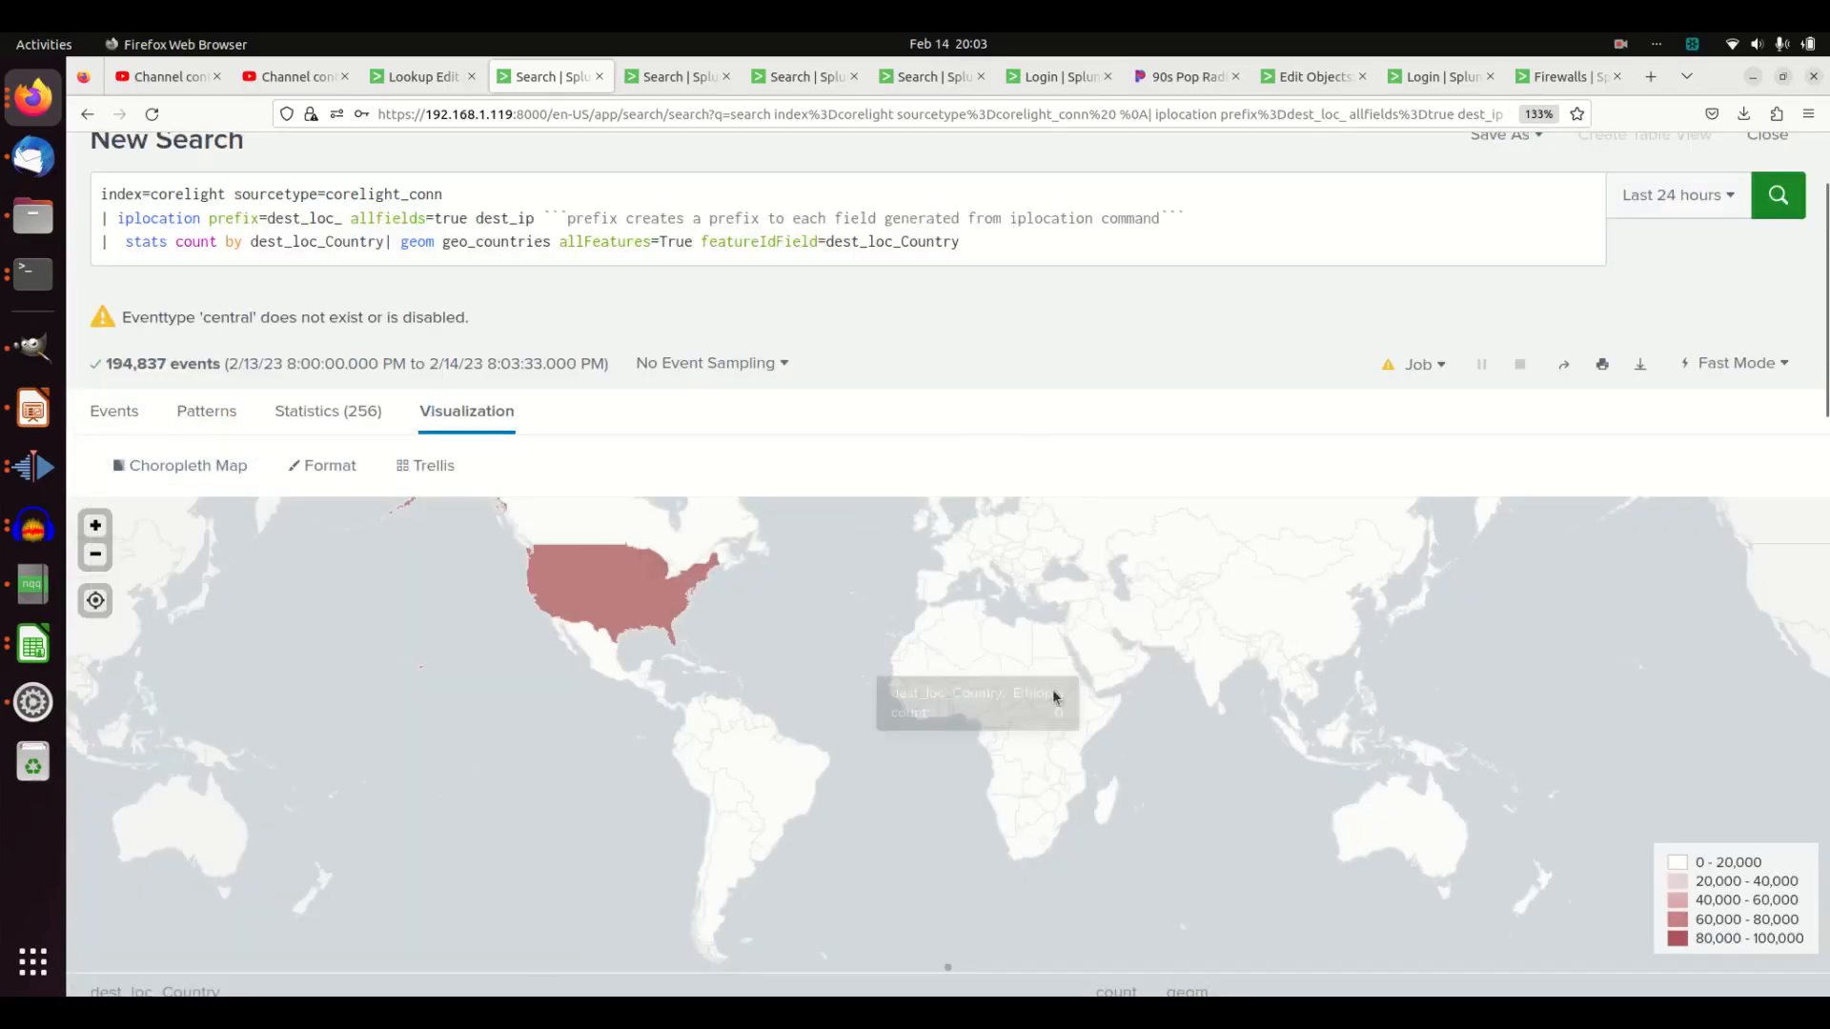
mouse_move(1144, 760)
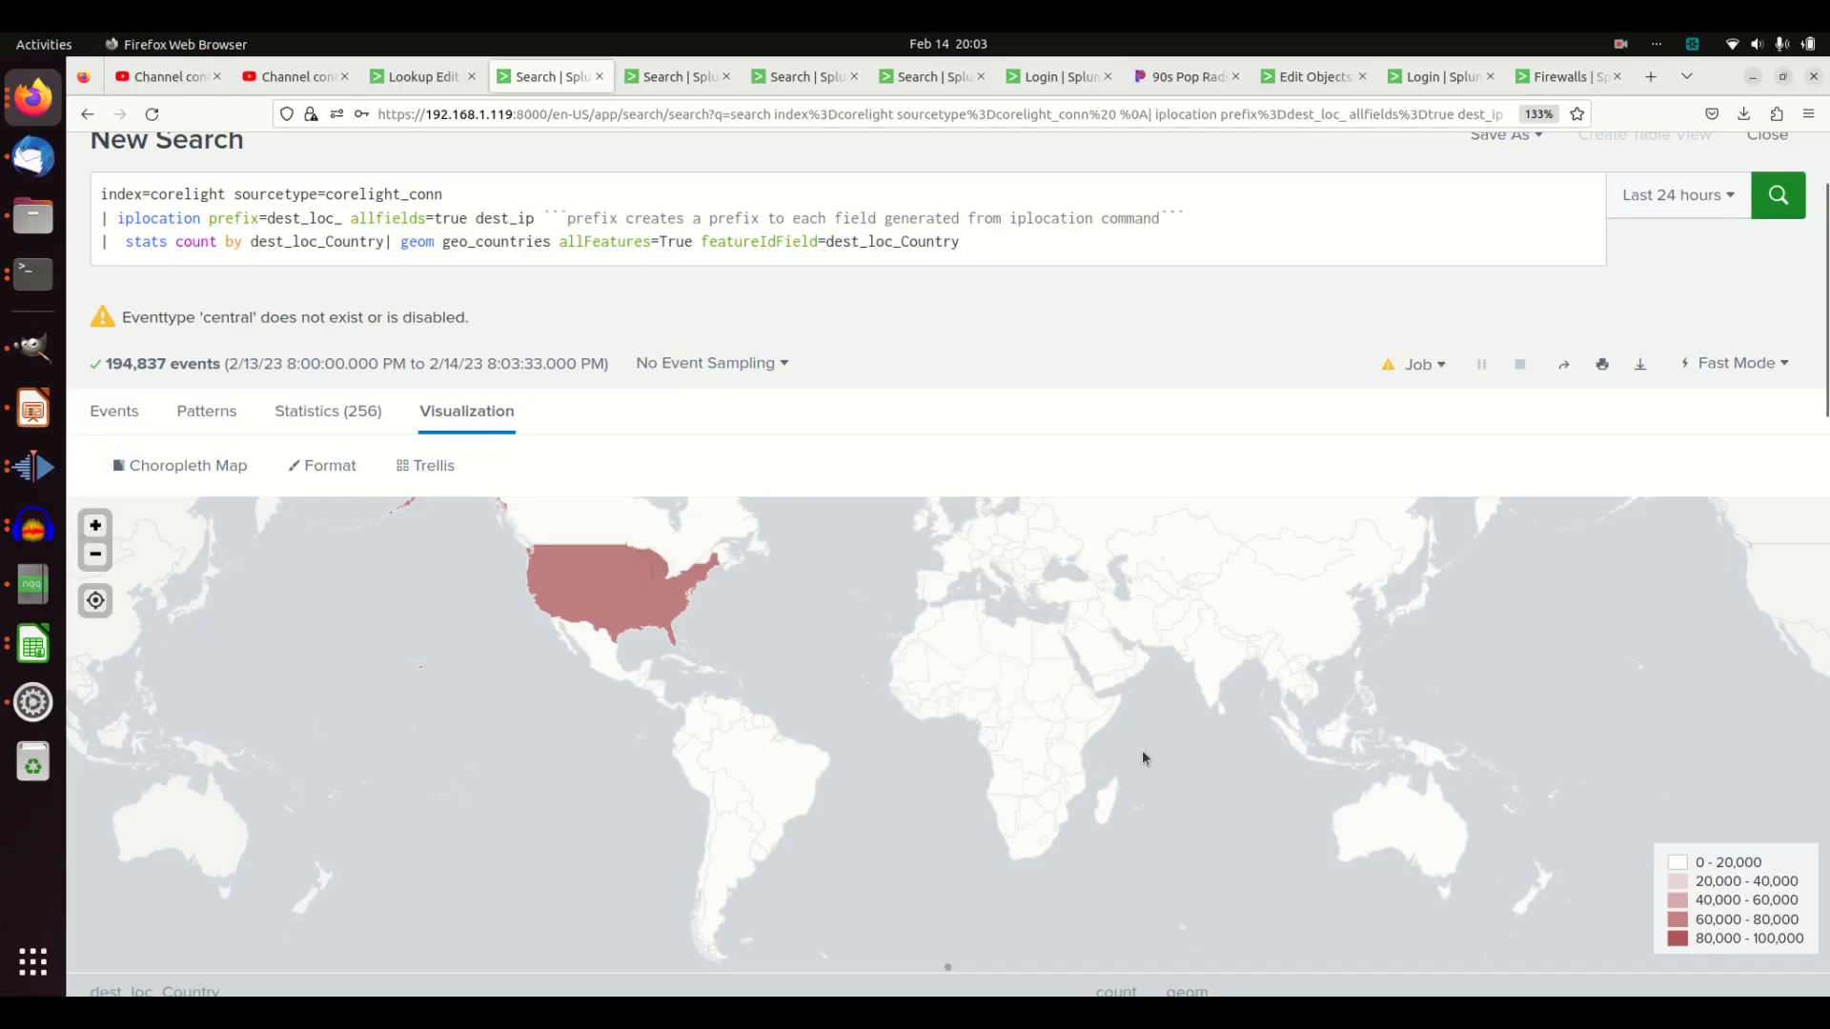